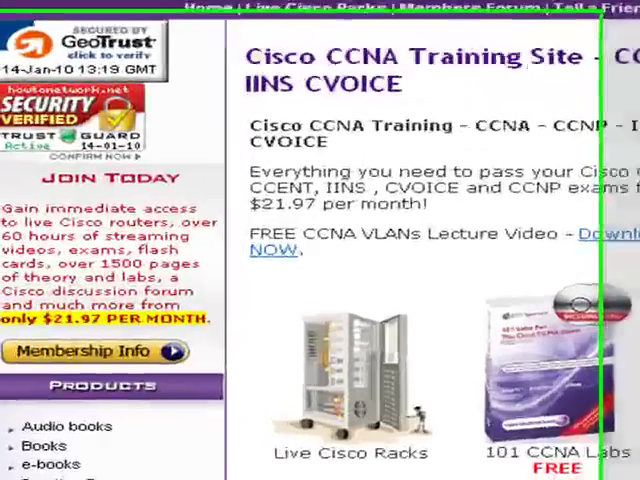
# Step: Reach the FREE Stuff listing from the Departments sidebar and scroll toward the BSCI Lab 7 link
pyautogui.scroll(-3)
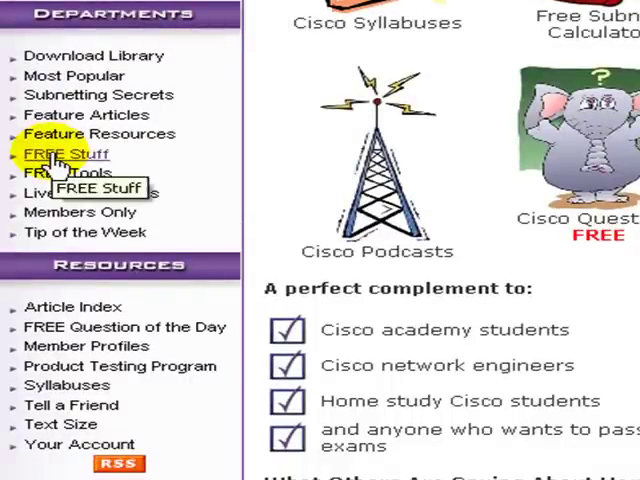
pyautogui.click(64, 152)
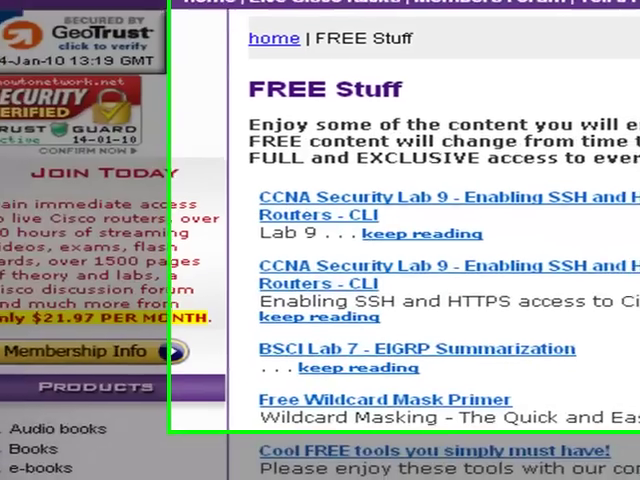
pyautogui.scroll(-3)
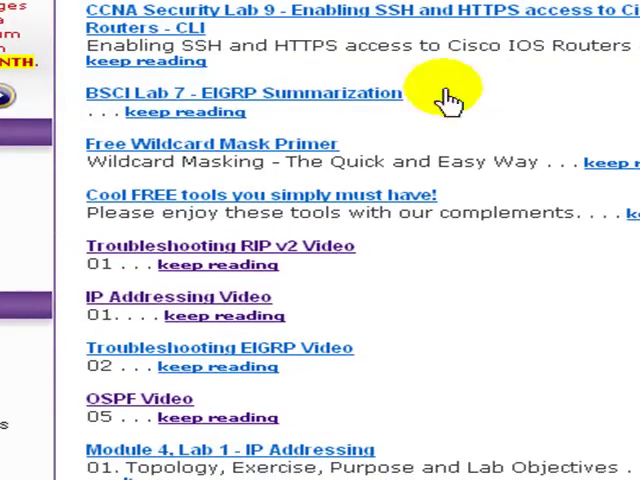
pyautogui.moveTo(140, 108)
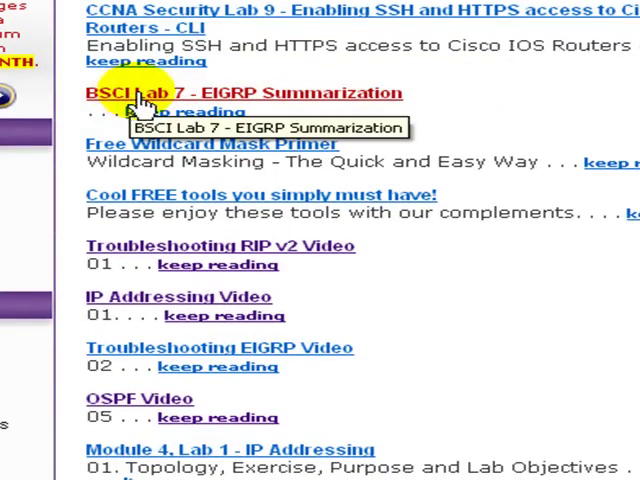
pyautogui.moveTo(196, 100)
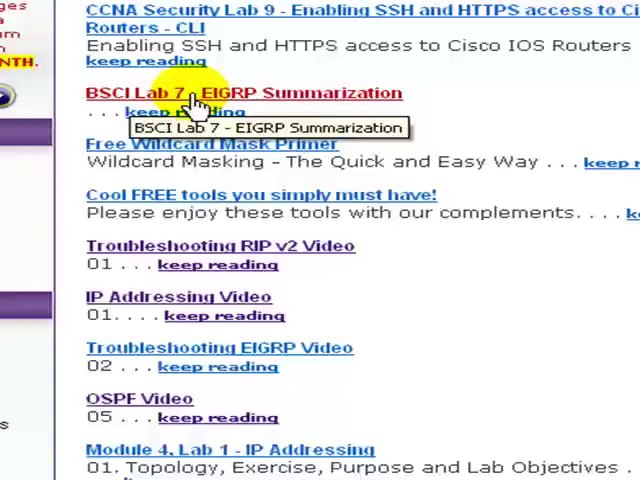
pyautogui.moveTo(484, 100)
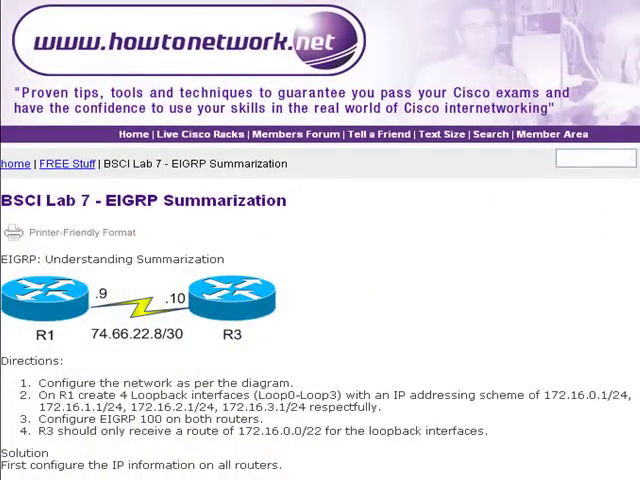
pyautogui.scroll(-3)
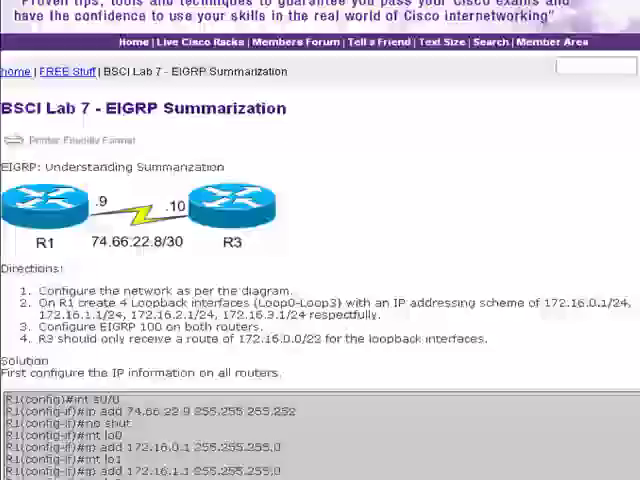
pyautogui.scroll(-3)
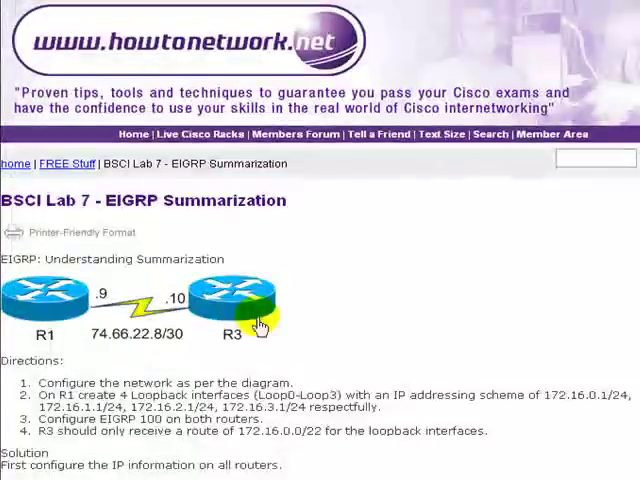
pyautogui.moveTo(332, 336)
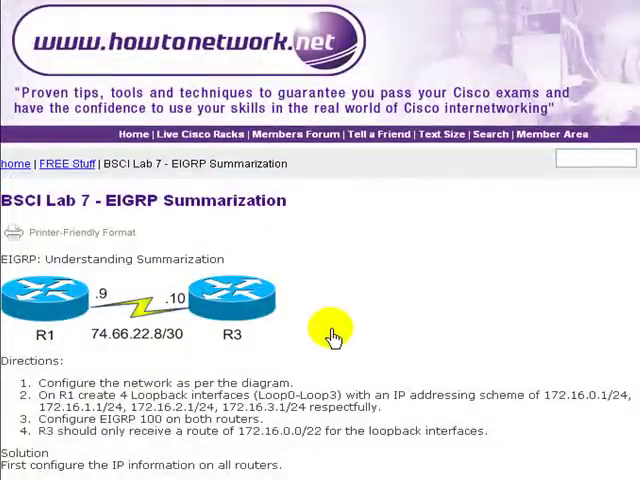
pyautogui.moveTo(350, 340)
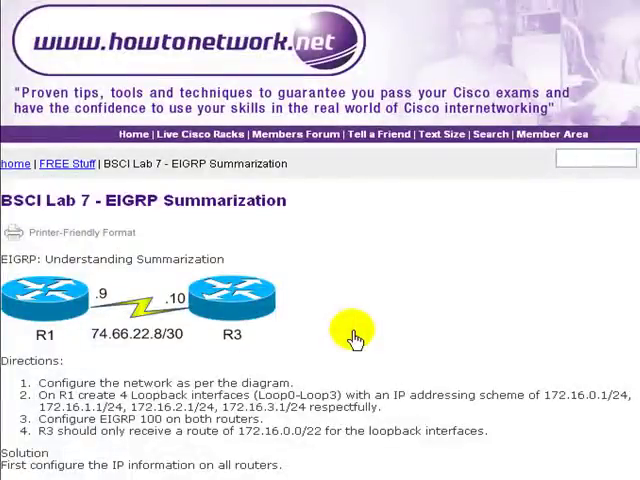
pyautogui.moveTo(356, 336)
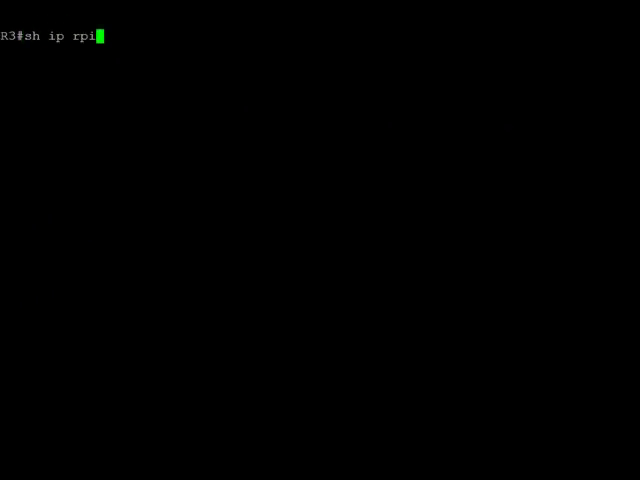
# Step: Run 'sh ip route eigrp' on R3 to list its current EIGRP-learned routes
pyautogui.write('out')
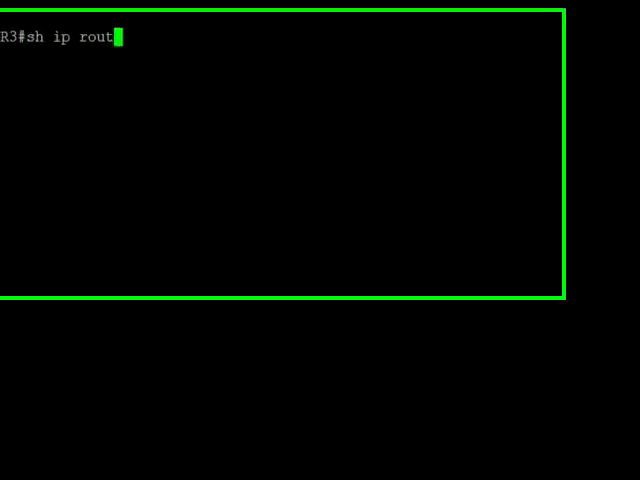
pyautogui.write('e')
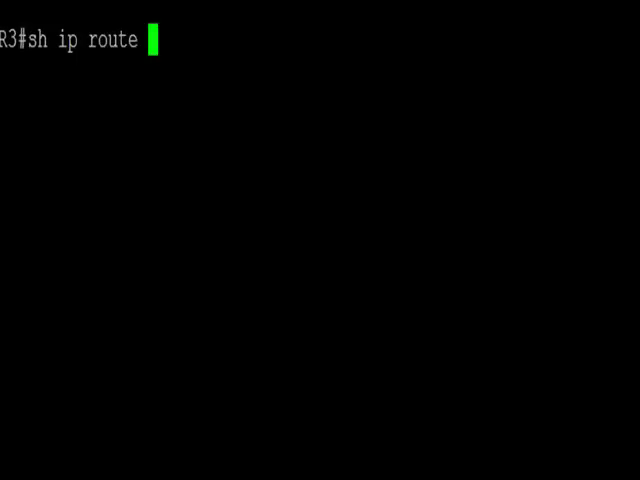
pyautogui.write('eigr')
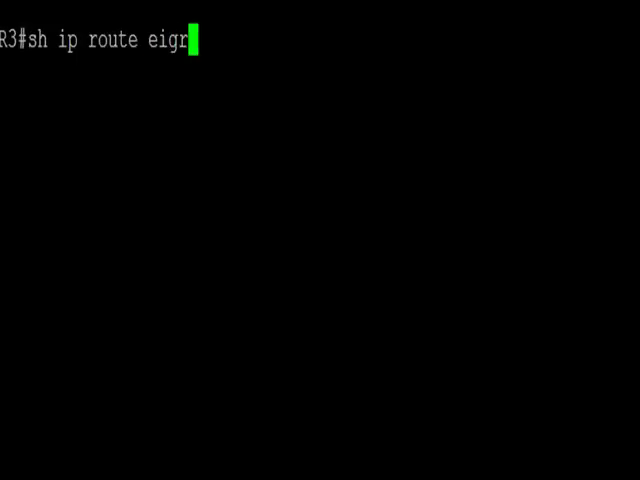
pyautogui.press('Return')
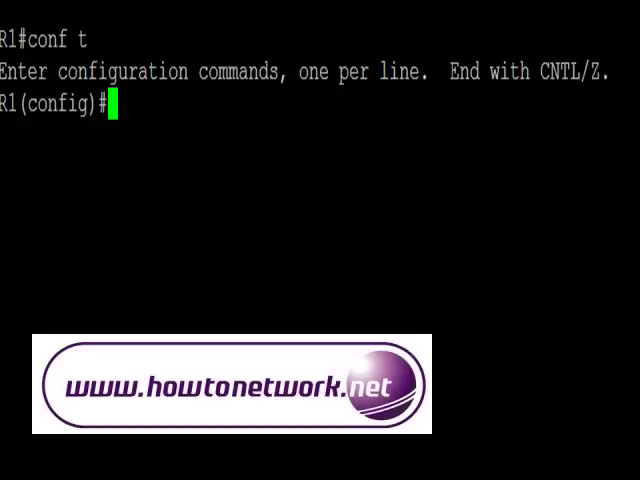
# Step: On R1 interface s0/0, configure 'ip summary-address eigrp 100 172.16.0.0 255.255.252.0'
pyautogui.write('int d')
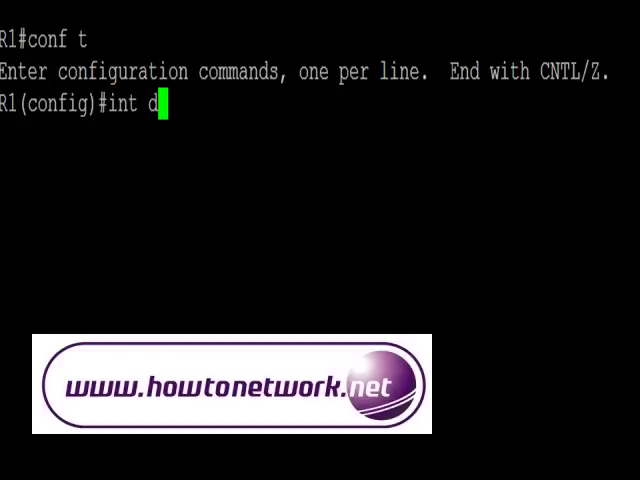
pyautogui.write('s0/0')
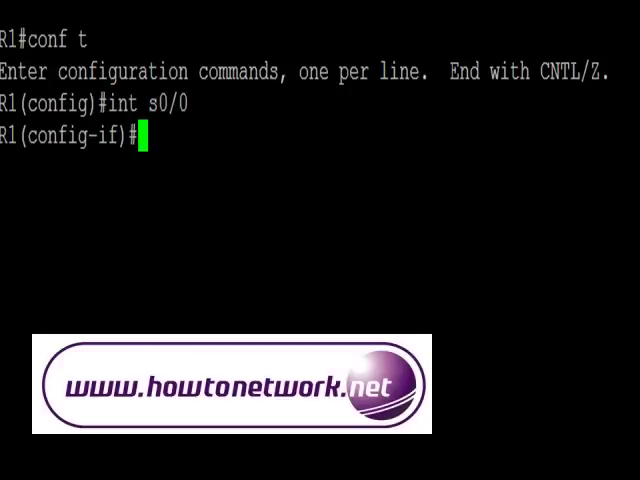
pyautogui.write('ip')
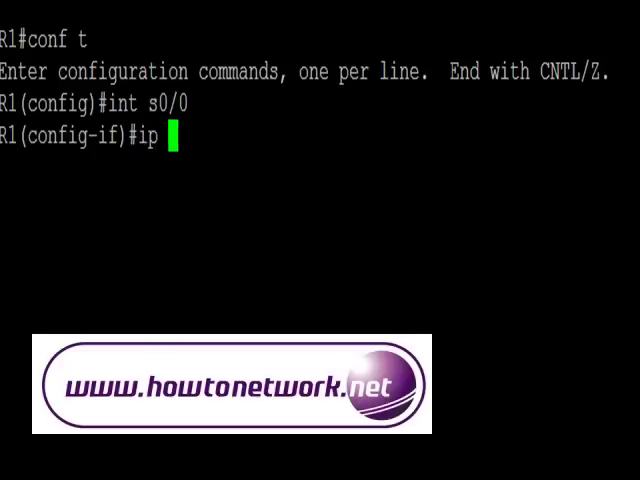
pyautogui.write('summar')
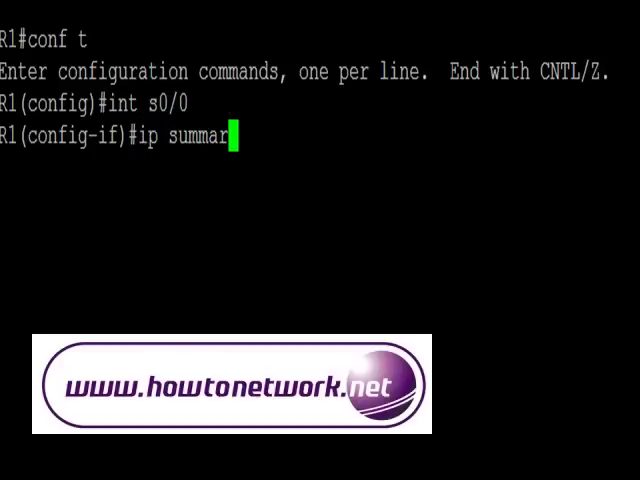
pyautogui.write('y-')
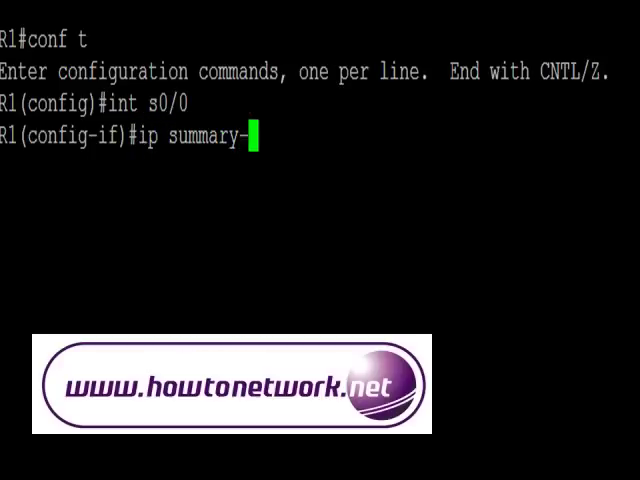
pyautogui.write('address')
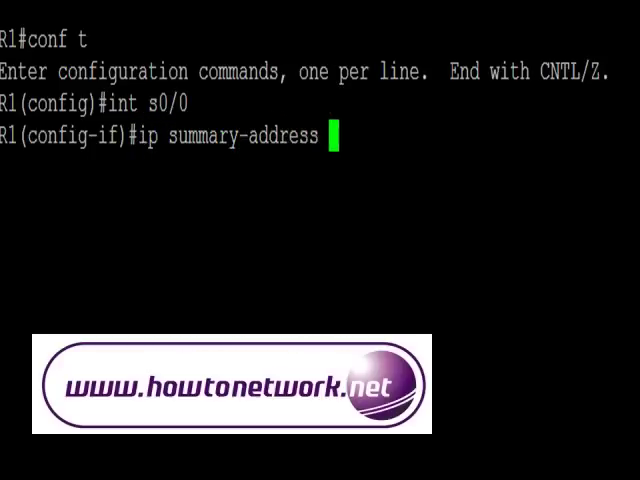
pyautogui.write('eigrp')
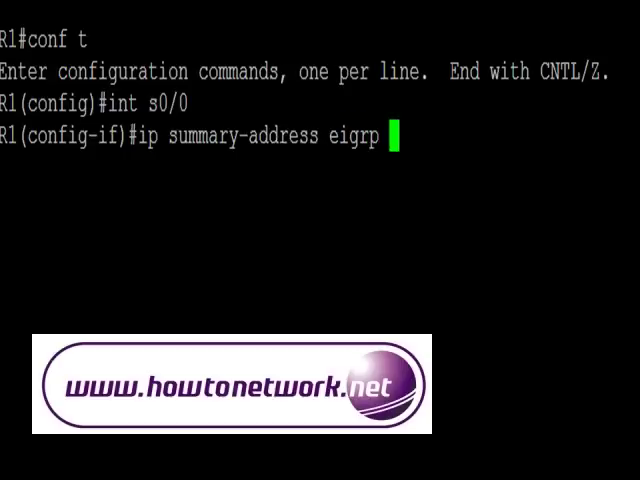
pyautogui.write('100 17')
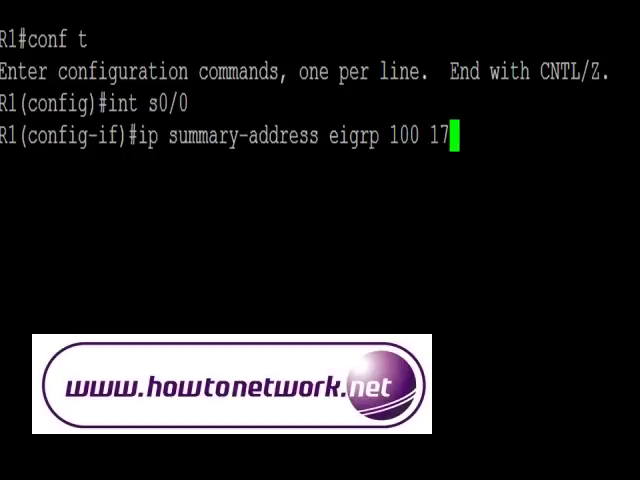
pyautogui.write('2.16.0.')
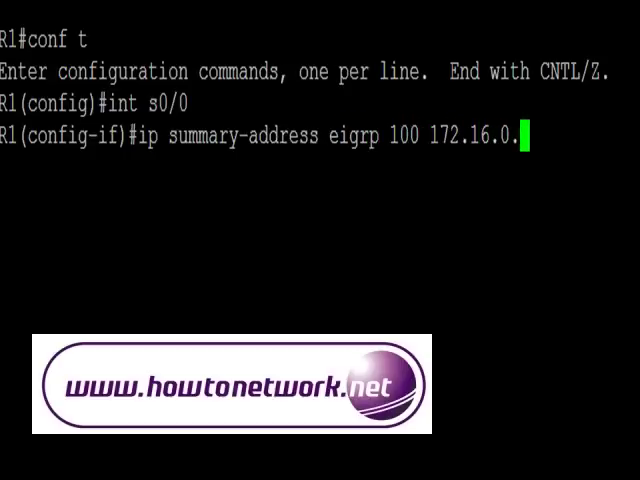
pyautogui.write('0')
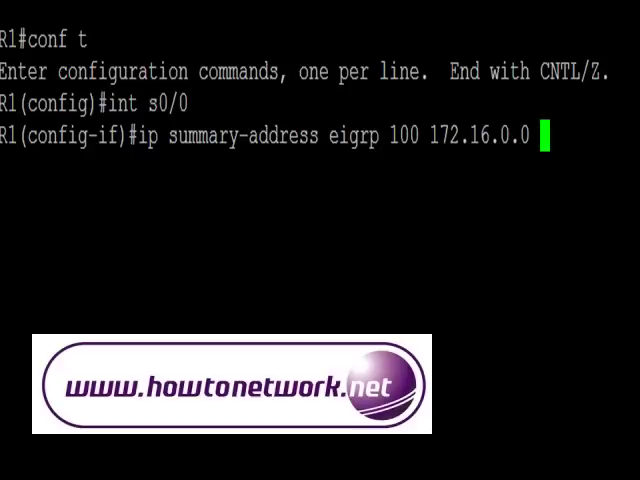
pyautogui.write('255.2')
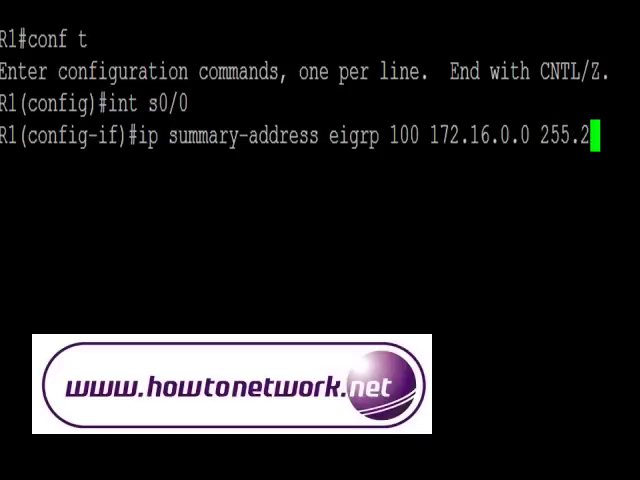
pyautogui.write('55.255.25')
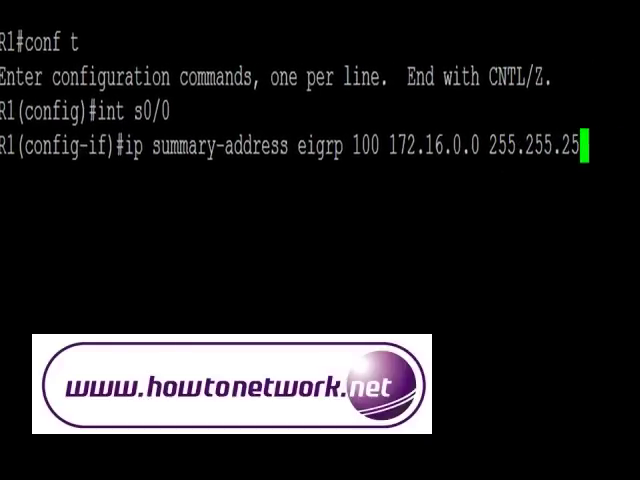
pyautogui.write('2')
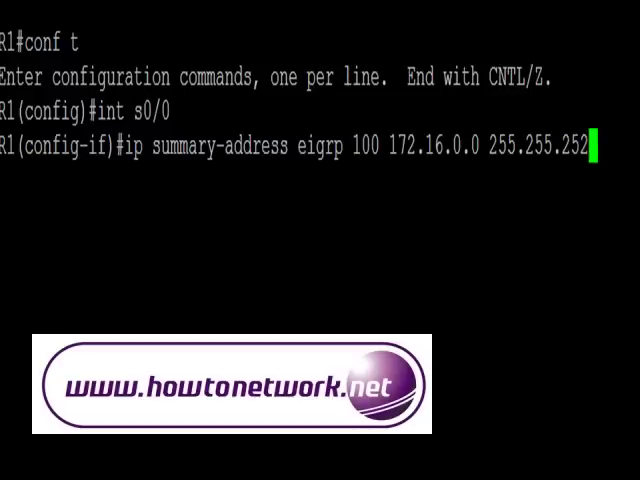
pyautogui.press('Return')
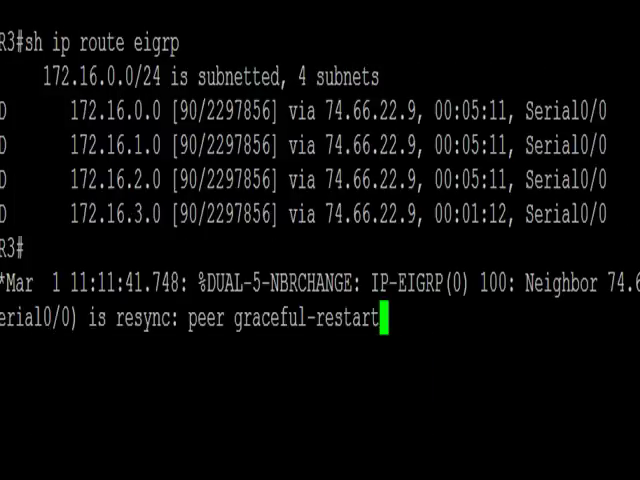
# Step: Re-run 'sh ip route eigrp' on R3 to see the single 172.16.0.0/22 summary route
pyautogui.press('Return')
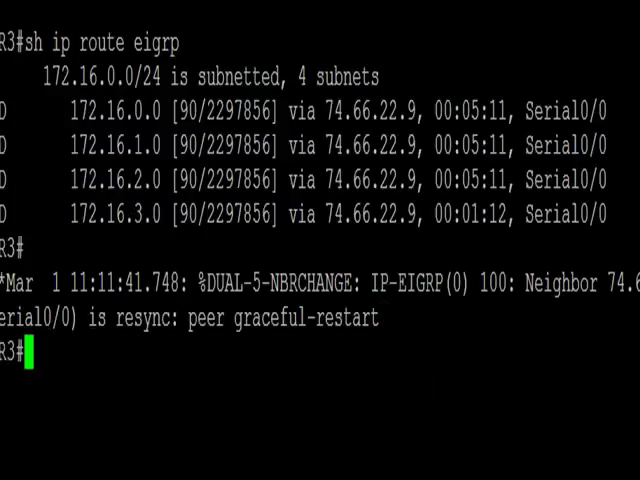
pyautogui.write('sh i')
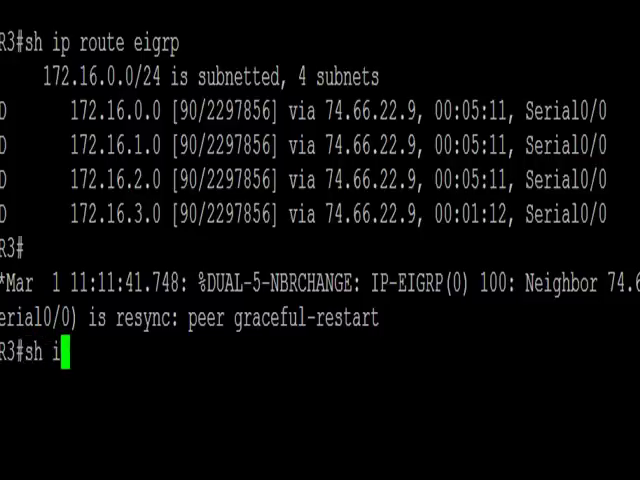
pyautogui.write('p ro')
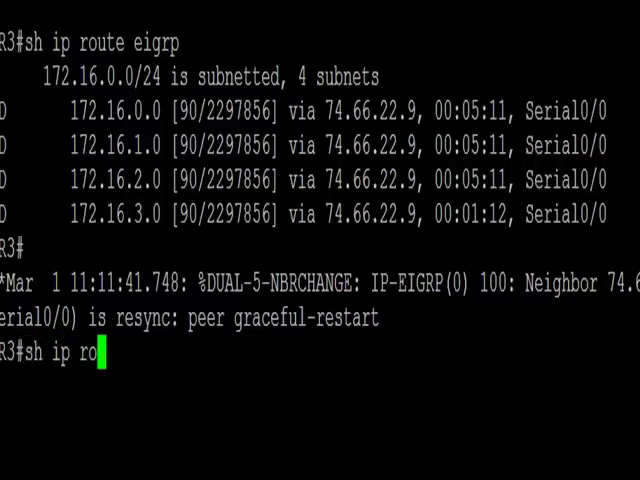
pyautogui.write('ute eigrp')
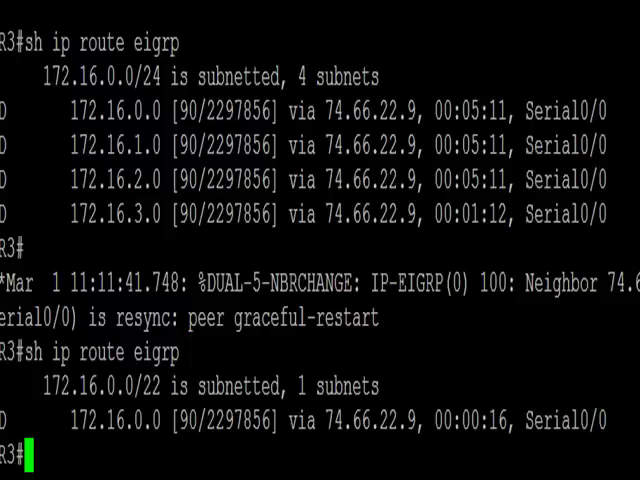
pyautogui.write('ping')
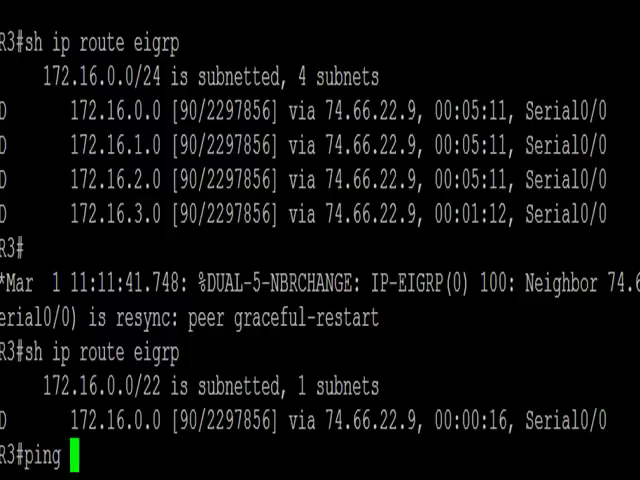
# Step: Ping 172.16.0.1 and 172.16.2.1 from R3 and get 100 percent replies
pyautogui.write('172.16')
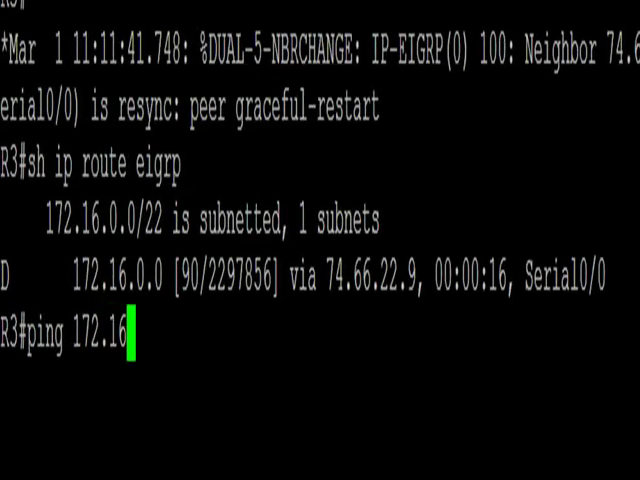
pyautogui.press('Return')
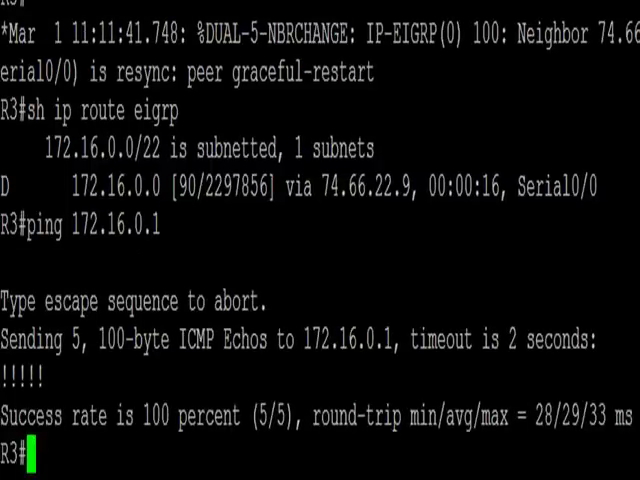
pyautogui.write('ping')
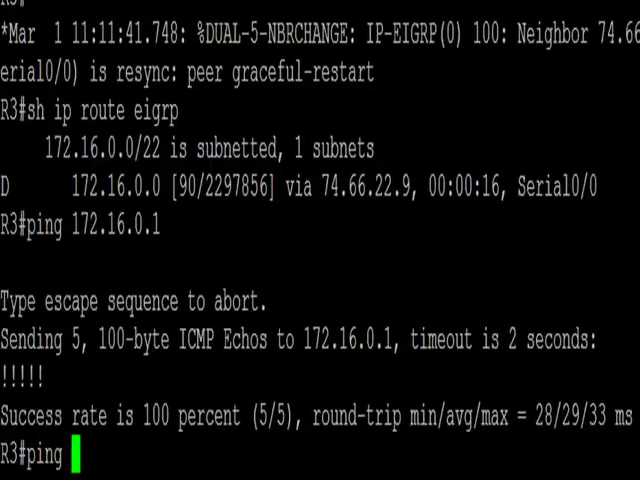
pyautogui.write('172.16.2.1')
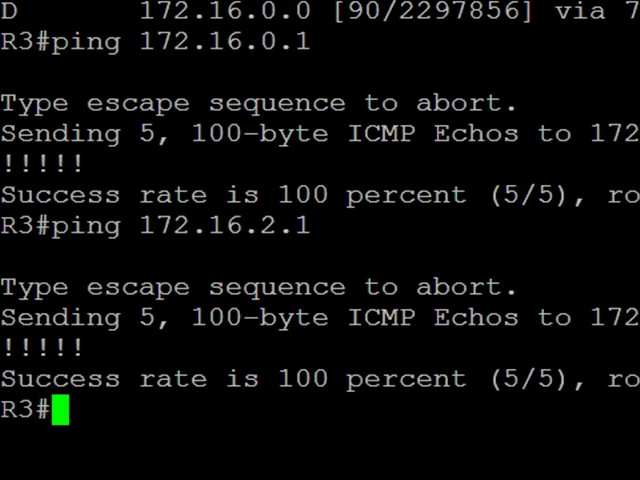
# Step: Ping 172.16.1.1 from R3 with full success and begin another 172.16 ping
pyautogui.write('ping')
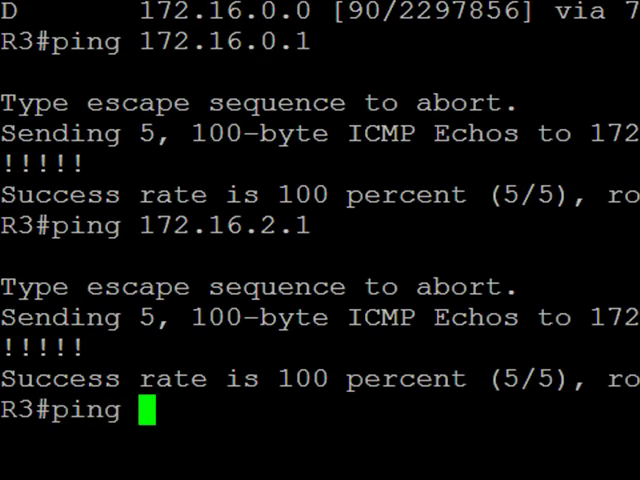
pyautogui.write('172.16.1.1')
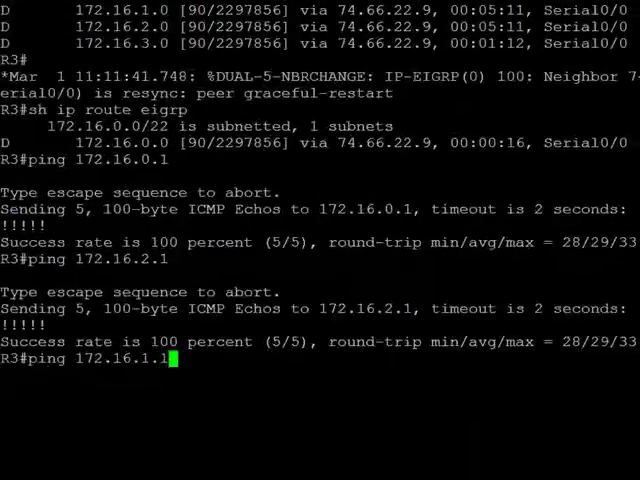
pyautogui.press('Return')
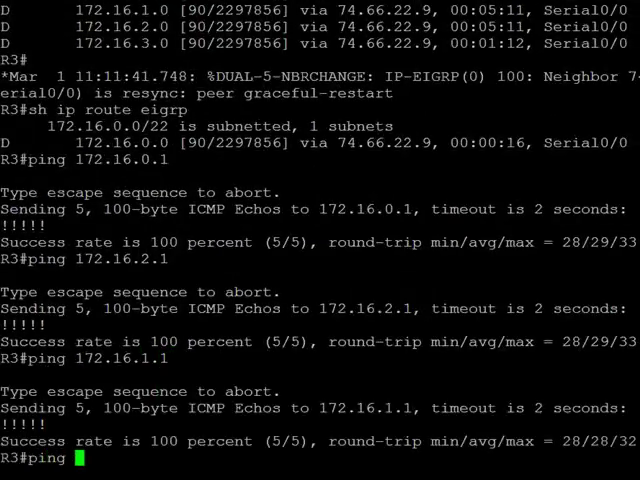
pyautogui.write('172.16.')
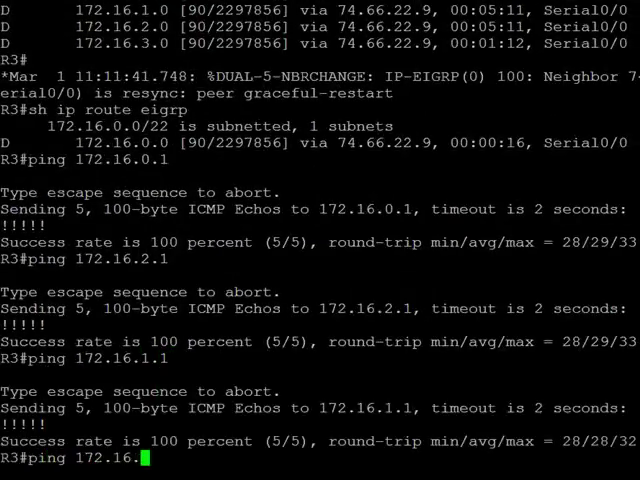